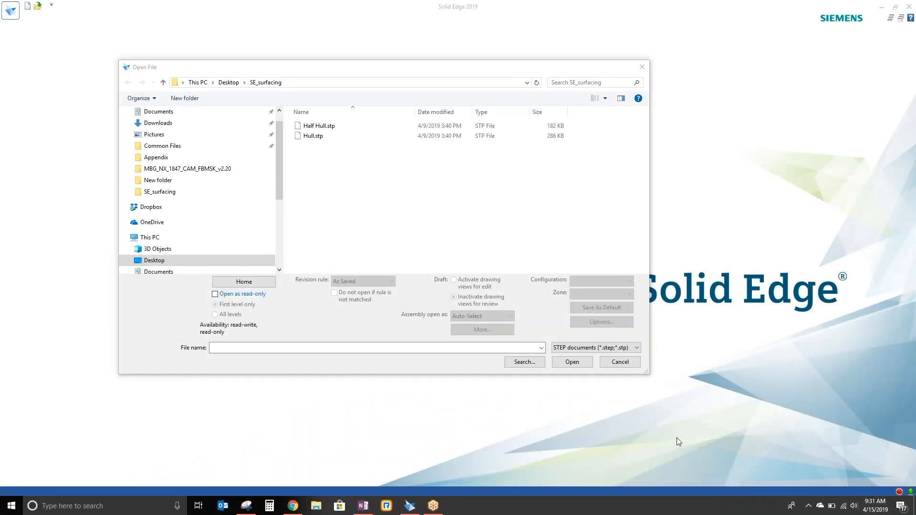
{"action": "mouse_move", "coordinate": [676, 437]}
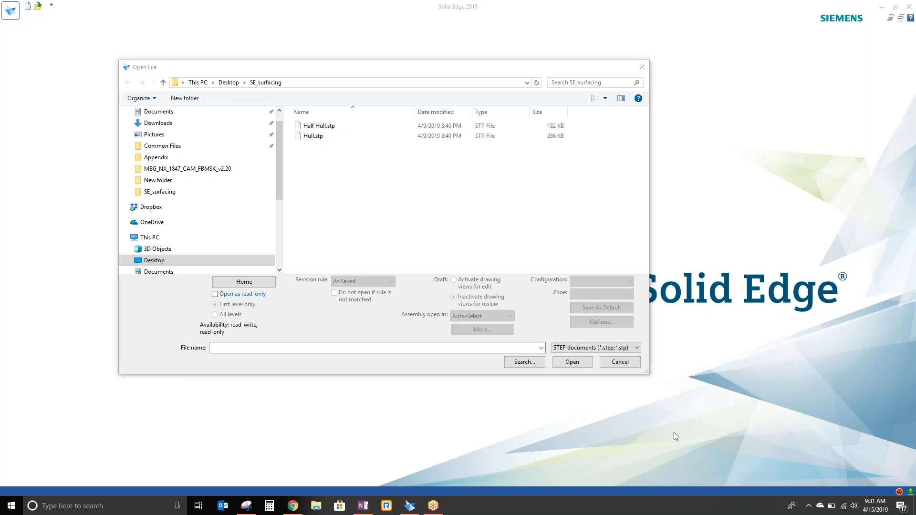
{"action": "mouse_move", "coordinate": [673, 430]}
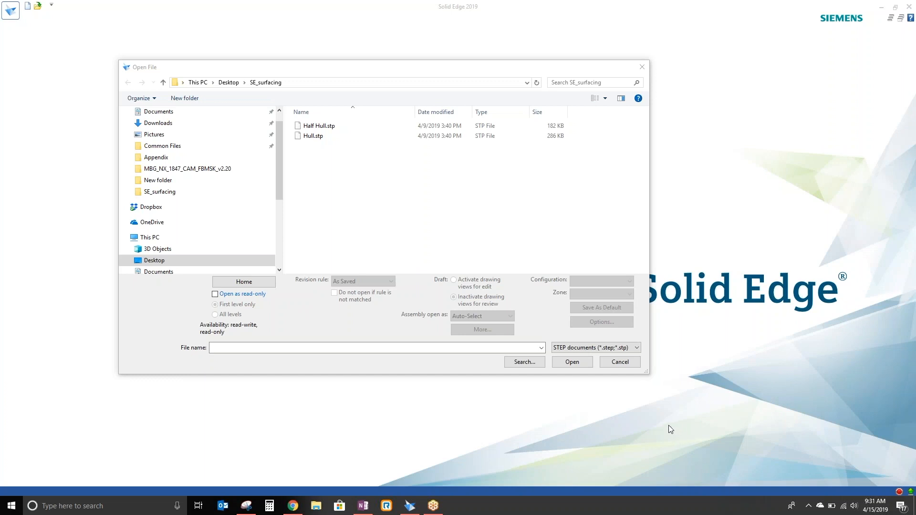
{"action": "mouse_move", "coordinate": [367, 293]}
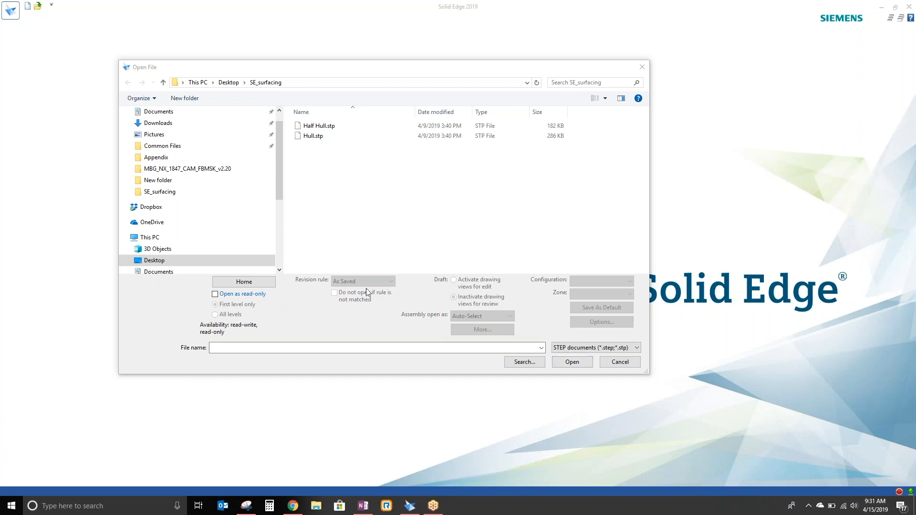
Select Hull.stp in Desktop > SE_surfacing and check the file type list.
{"action": "left_click", "coordinate": [313, 136]}
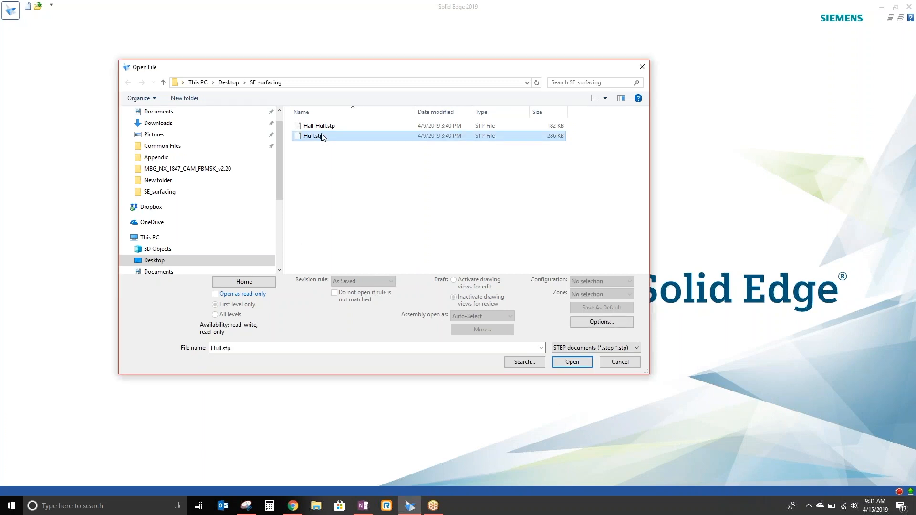
{"action": "left_click", "coordinate": [638, 348]}
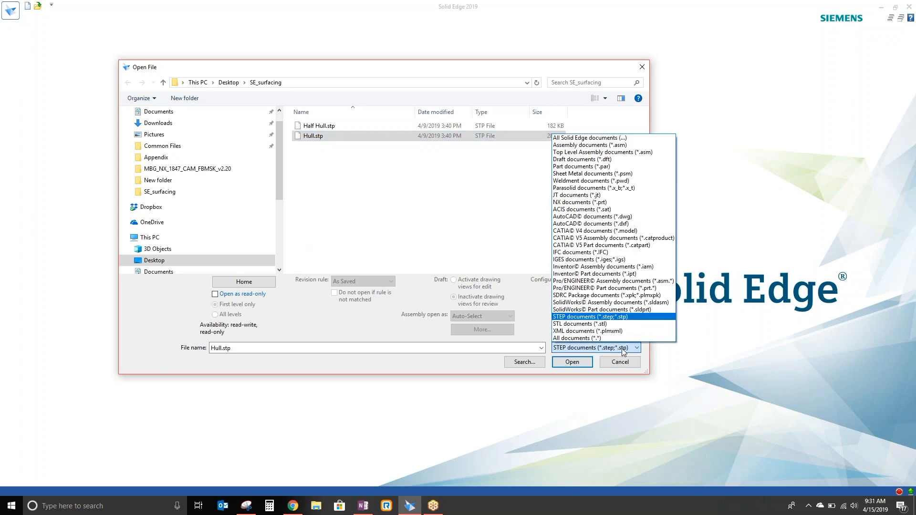
{"action": "mouse_move", "coordinate": [605, 288]}
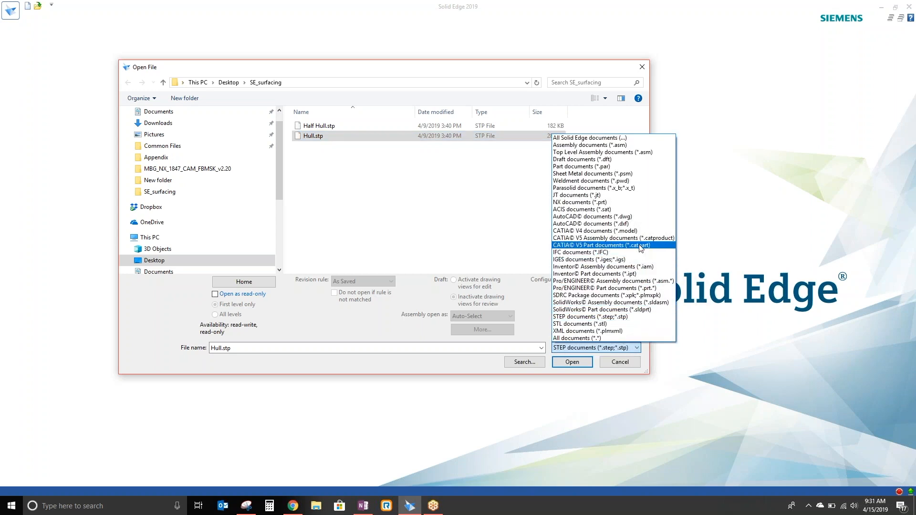
{"action": "mouse_move", "coordinate": [593, 274]}
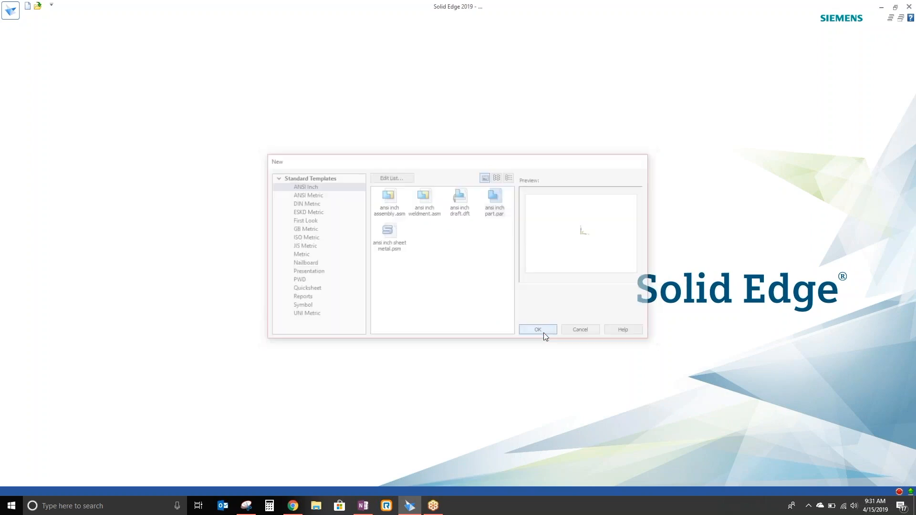
Import Hull.stp using the ANSI Inch part template.
{"action": "left_click", "coordinate": [536, 329]}
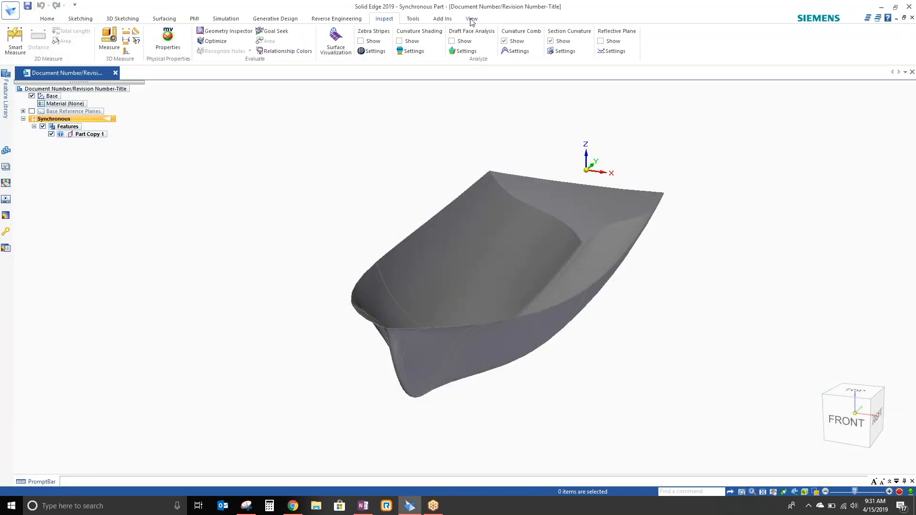
Paint the imported hull with a lighter style using Part Painter.
{"action": "left_click", "coordinate": [471, 18]}
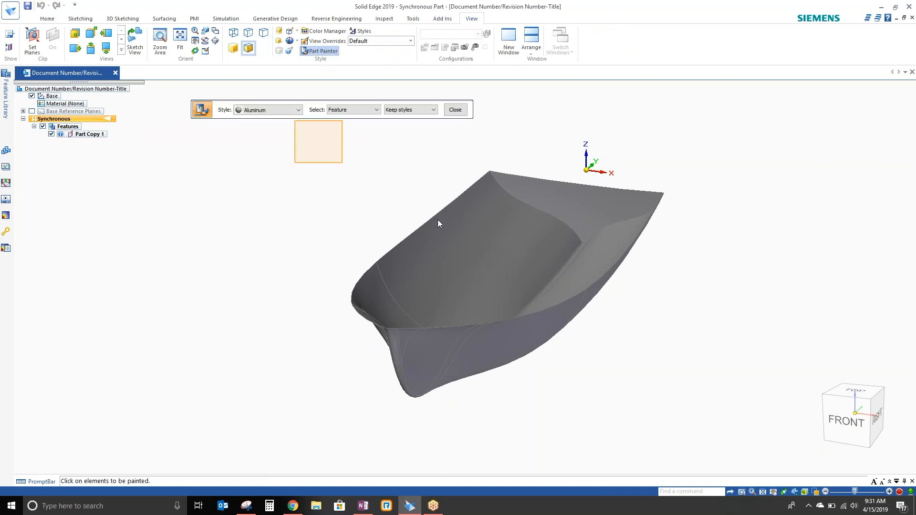
{"action": "left_click", "coordinate": [455, 110]}
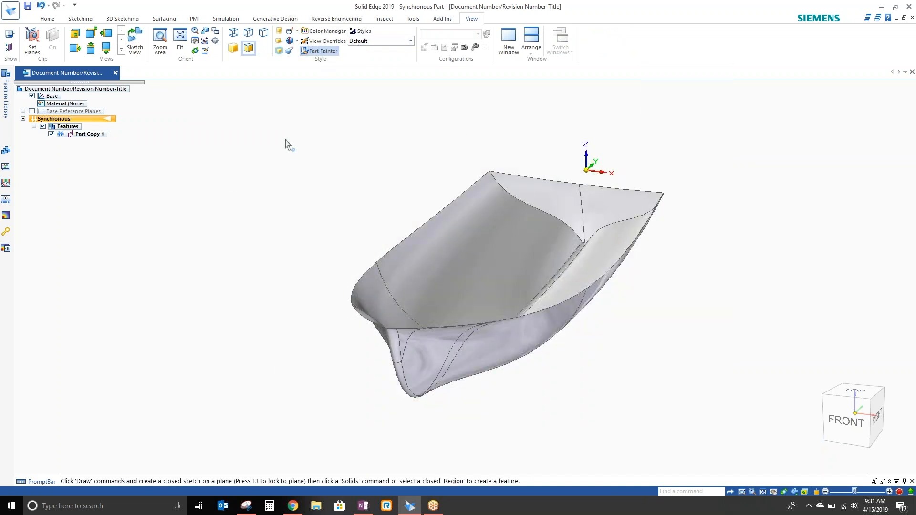
{"action": "left_click", "coordinate": [479, 234]}
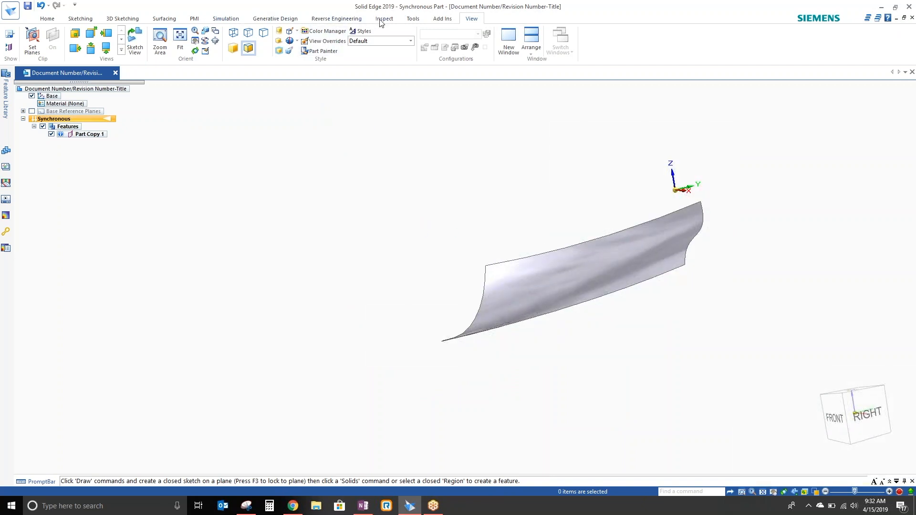
Run Optimize on the hull side surface and accept the optimization report.
{"action": "left_click", "coordinate": [384, 18]}
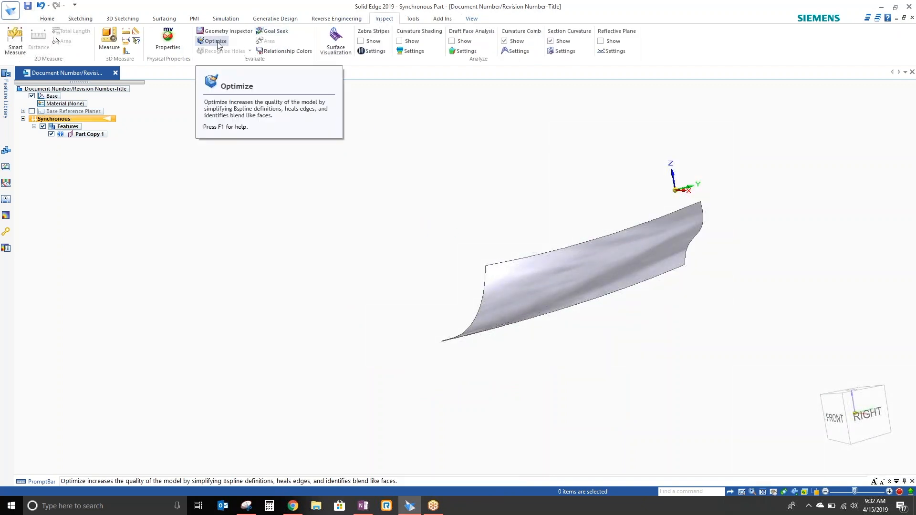
{"action": "left_click", "coordinate": [216, 40]}
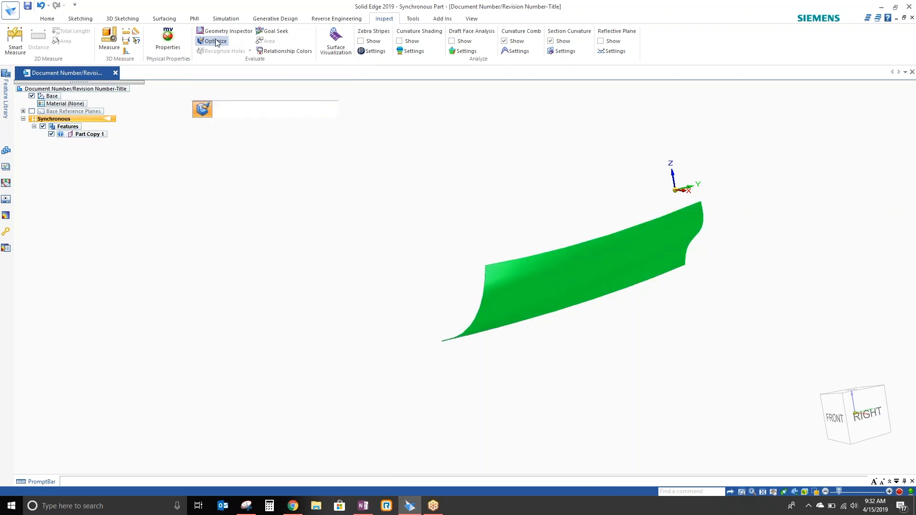
{"action": "left_click", "coordinate": [214, 40]}
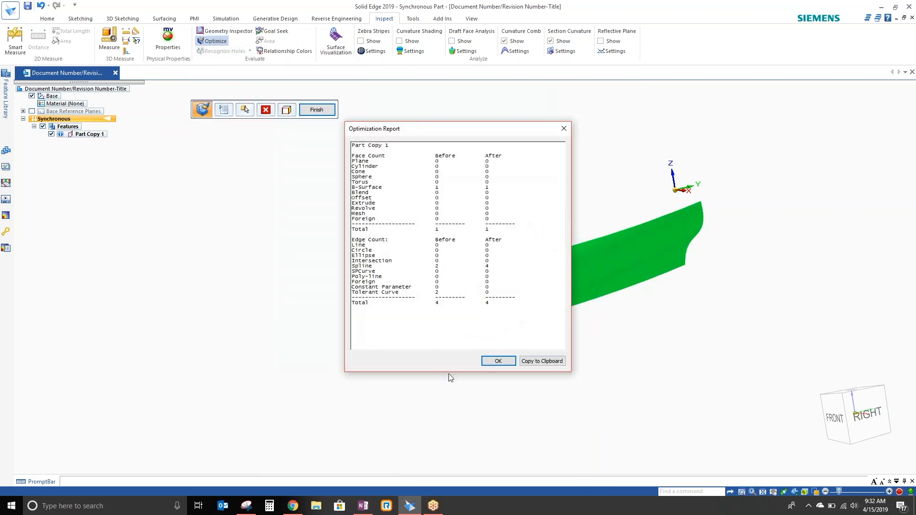
{"action": "left_click", "coordinate": [497, 361]}
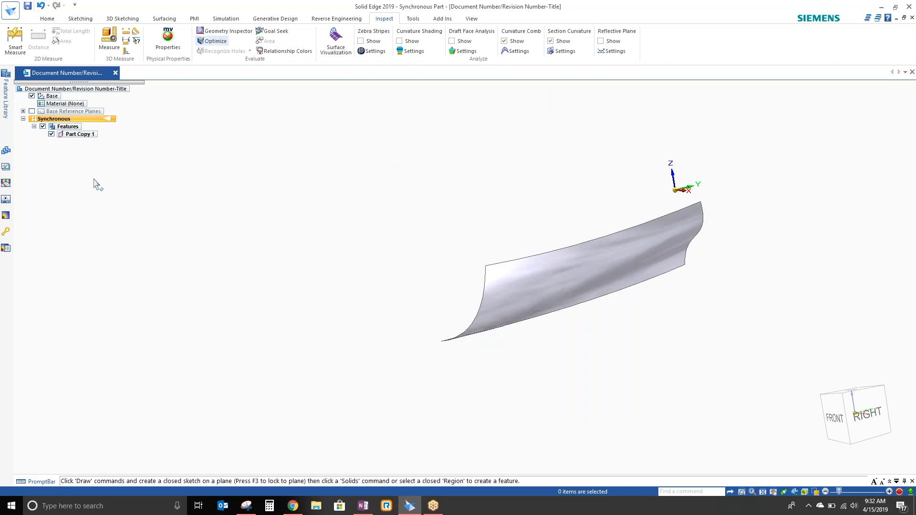
{"action": "mouse_move", "coordinate": [72, 168]}
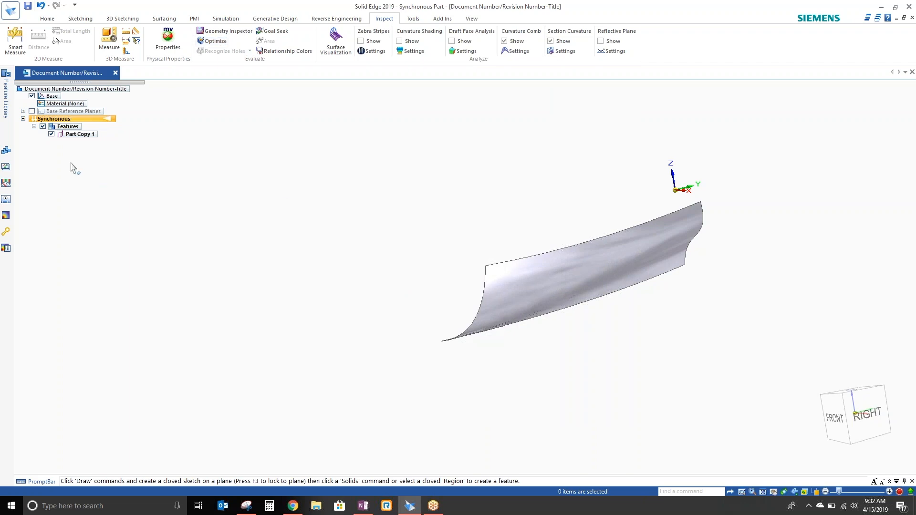
Transition the hull part to Ordered modeling and bring up the Surfacing tools.
{"action": "right_click", "coordinate": [70, 168]}
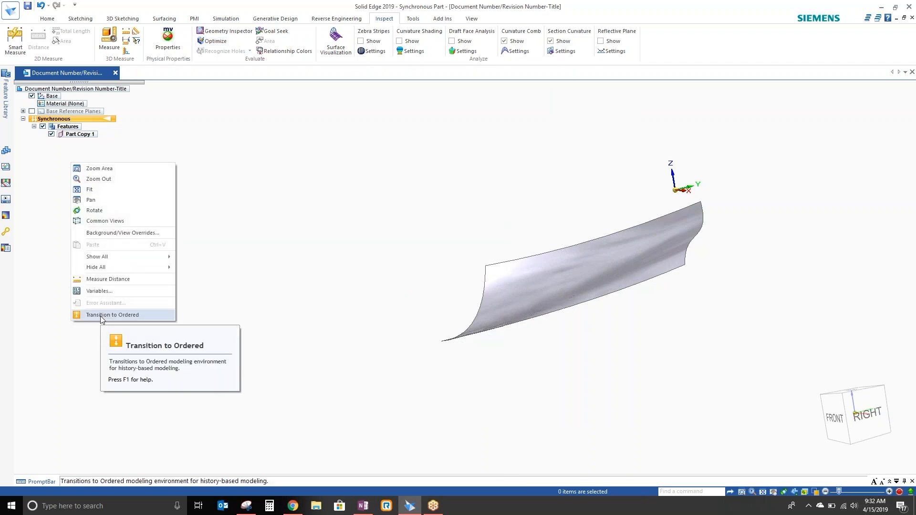
{"action": "left_click", "coordinate": [112, 315]}
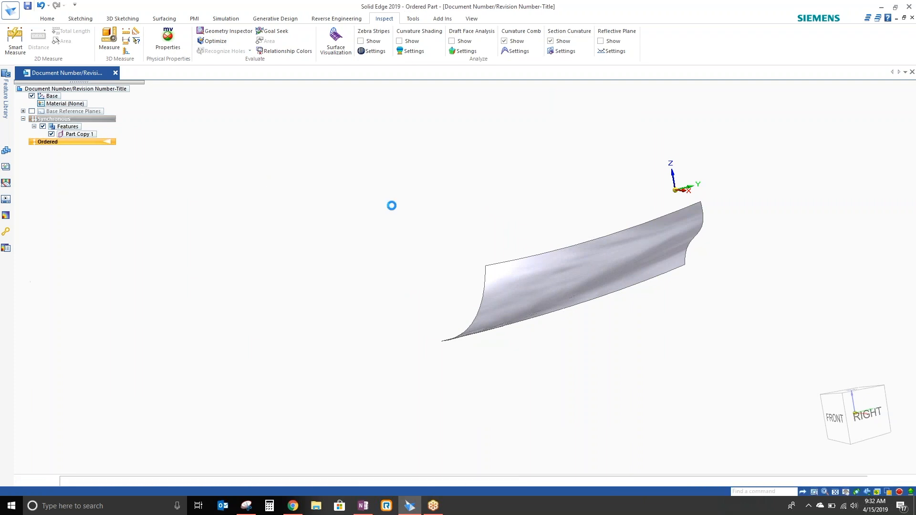
{"action": "left_click", "coordinate": [79, 18]}
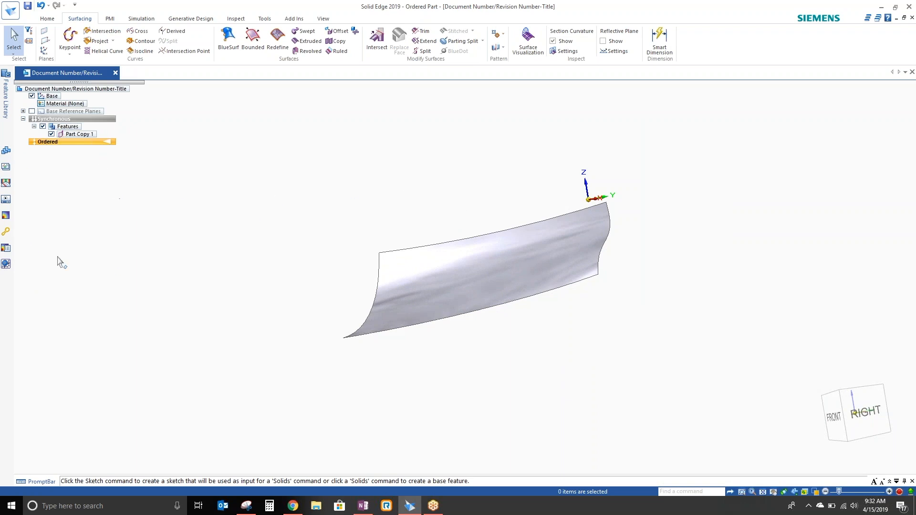
{"action": "mouse_move", "coordinate": [264, 87]}
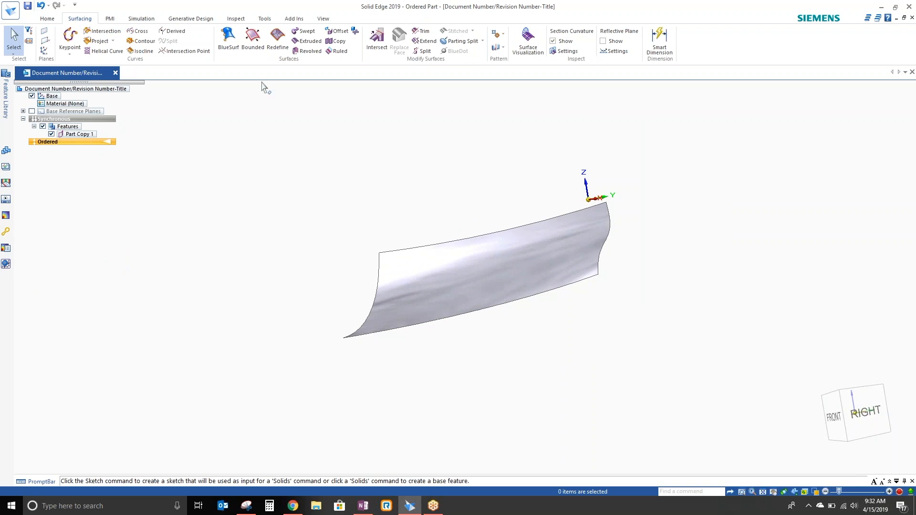
{"action": "mouse_move", "coordinate": [99, 134]}
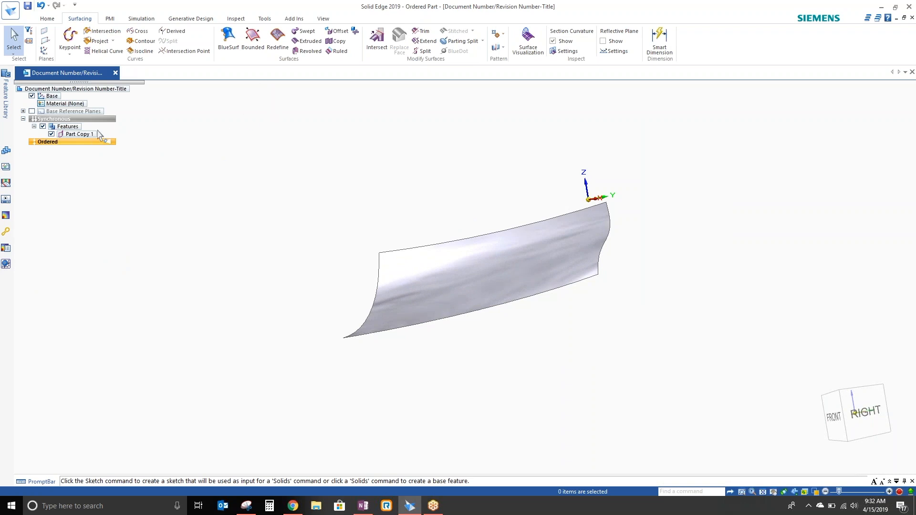
{"action": "mouse_move", "coordinate": [277, 41]}
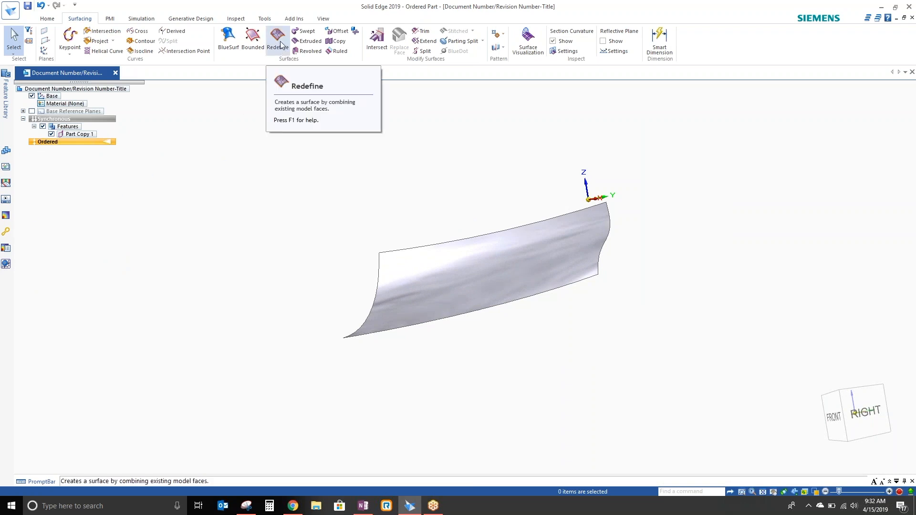
Redefine the hull side face from its keypoint curves, producing Redefine 1.
{"action": "left_click", "coordinate": [278, 39]}
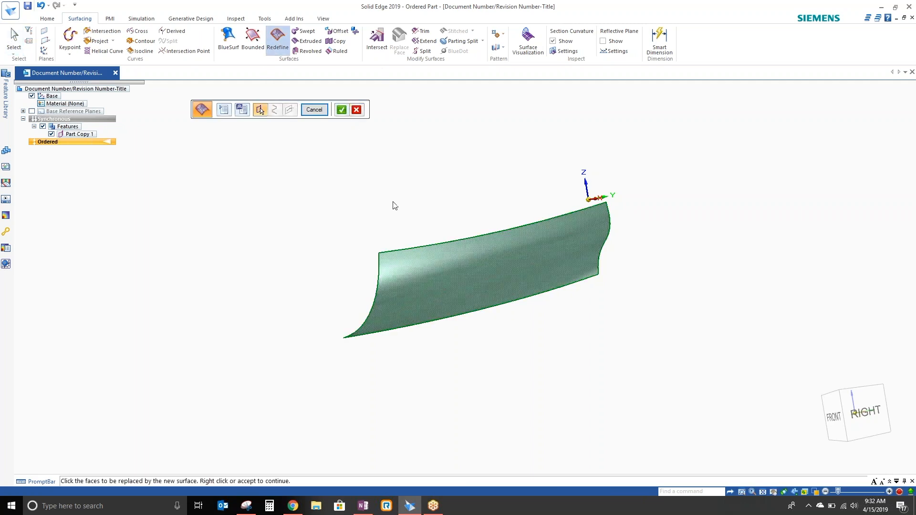
{"action": "left_click", "coordinate": [341, 110]}
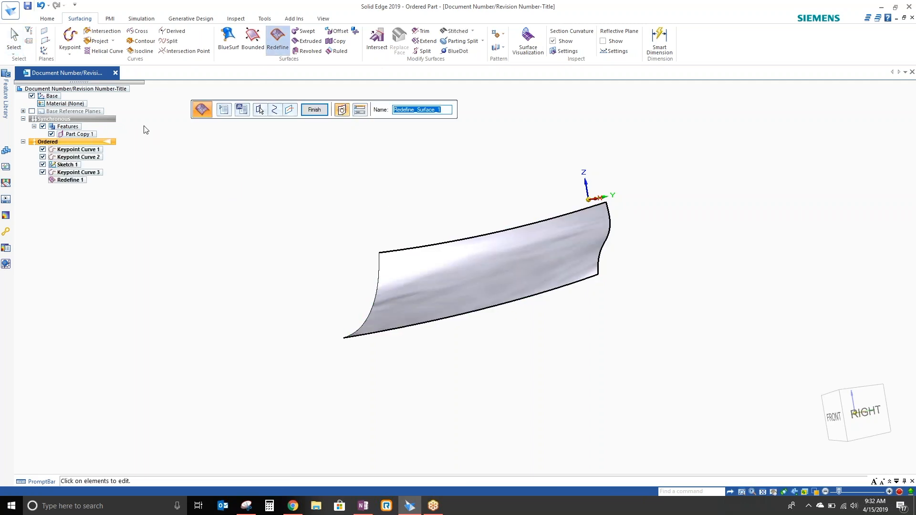
{"action": "mouse_move", "coordinate": [85, 163]}
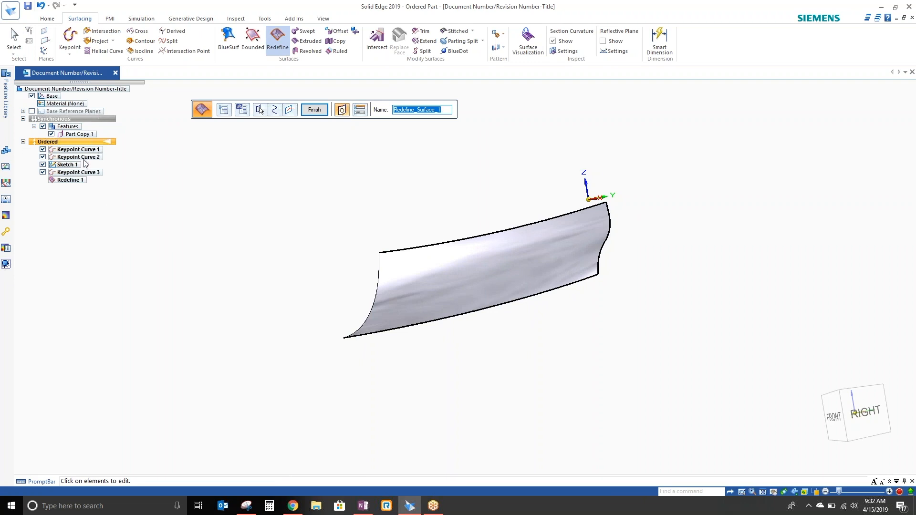
{"action": "mouse_move", "coordinate": [303, 263]}
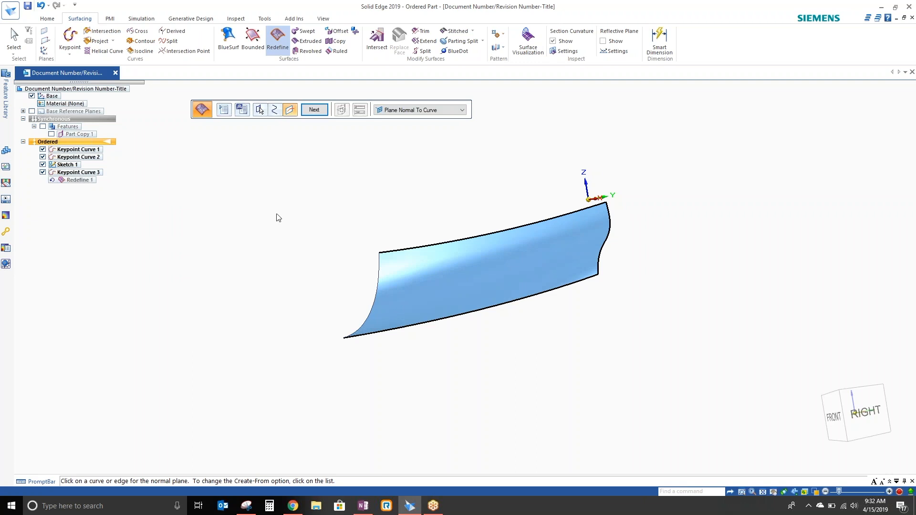
{"action": "left_click", "coordinate": [497, 238]}
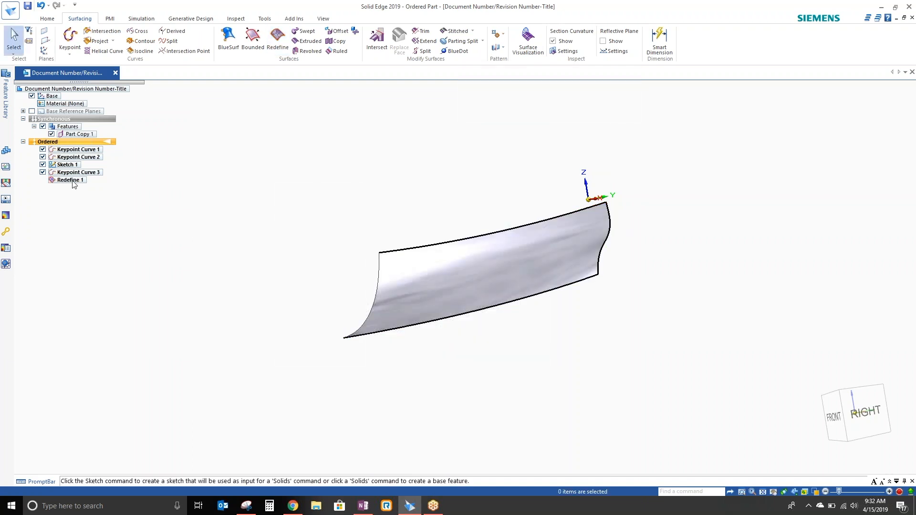
Delete Redefine 1 in PathFinder and hide Part Copy 1.
{"action": "right_click", "coordinate": [69, 180]}
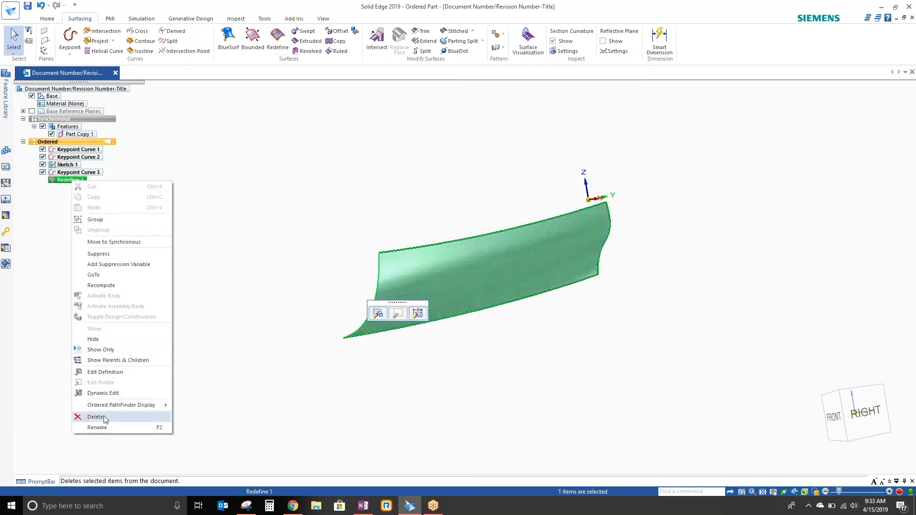
{"action": "left_click", "coordinate": [96, 417]}
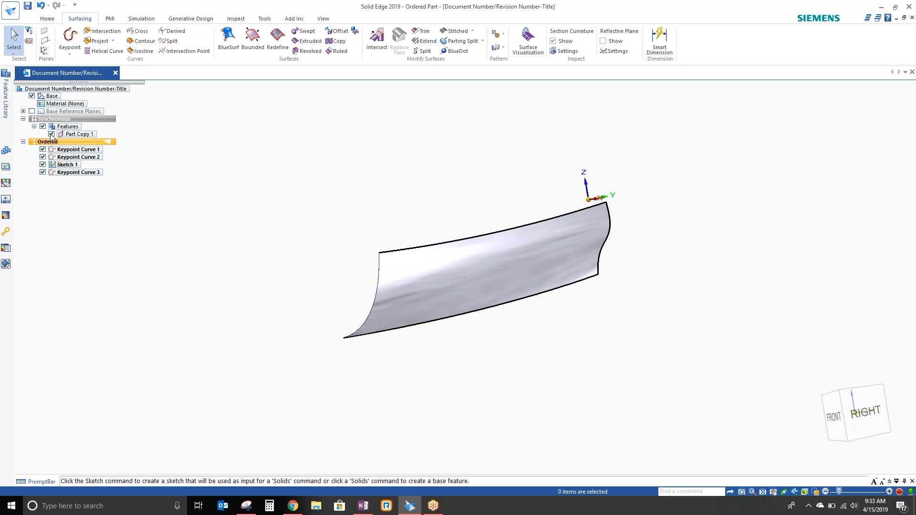
{"action": "left_click", "coordinate": [43, 126]}
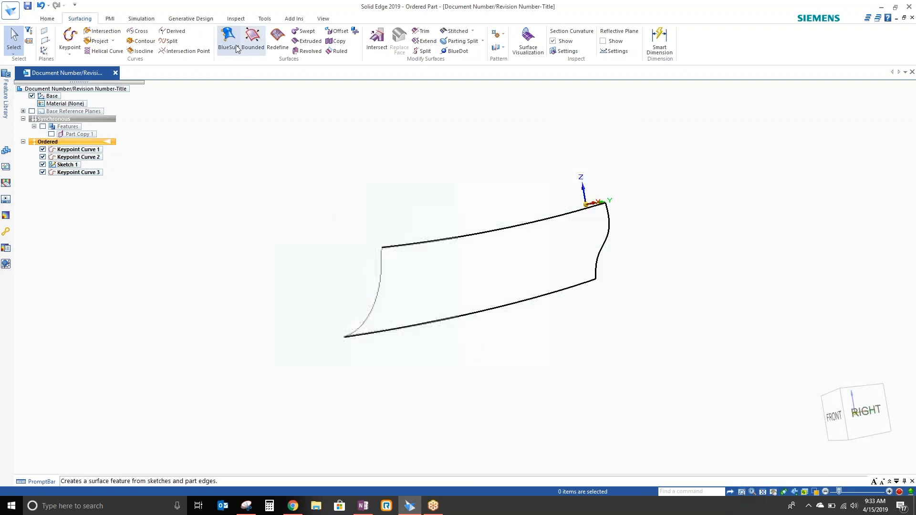
Start BlueSurf across both end section curves, guided by the top edge, placing a normal plane.
{"action": "left_click", "coordinate": [228, 39]}
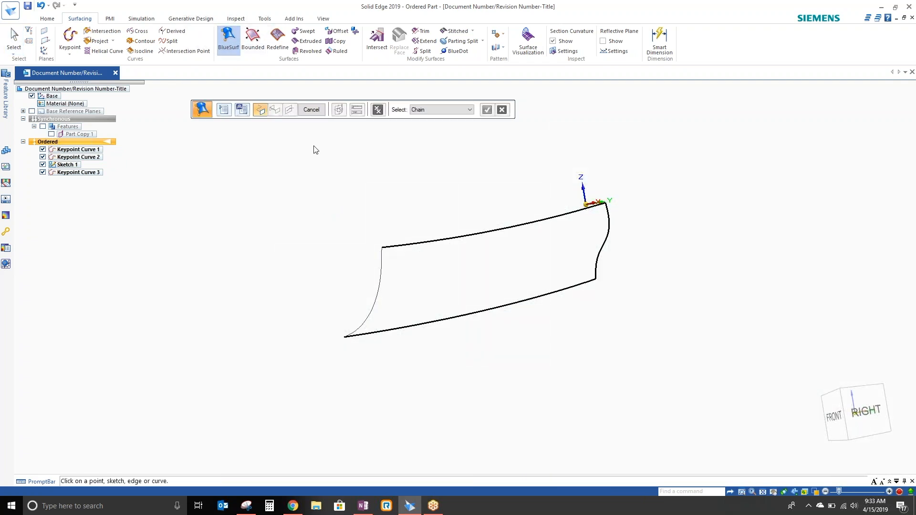
{"action": "mouse_move", "coordinate": [358, 151]}
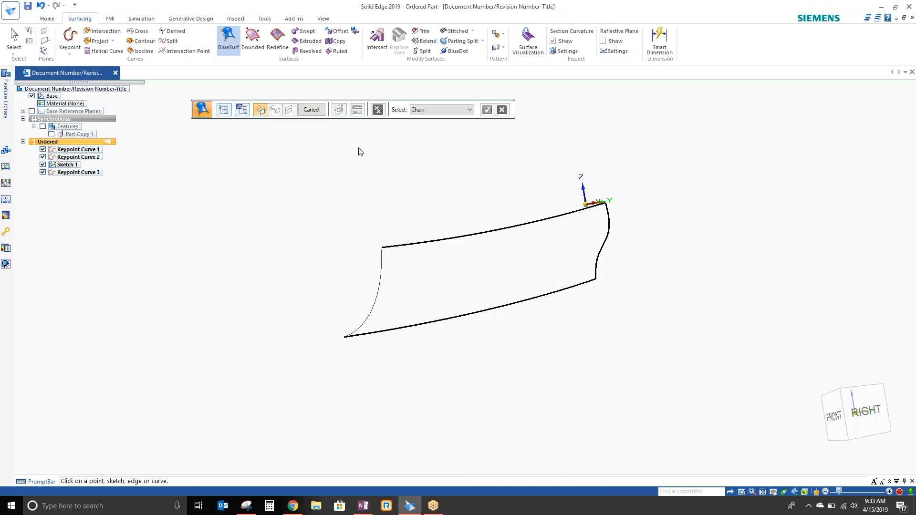
{"action": "mouse_move", "coordinate": [396, 261]}
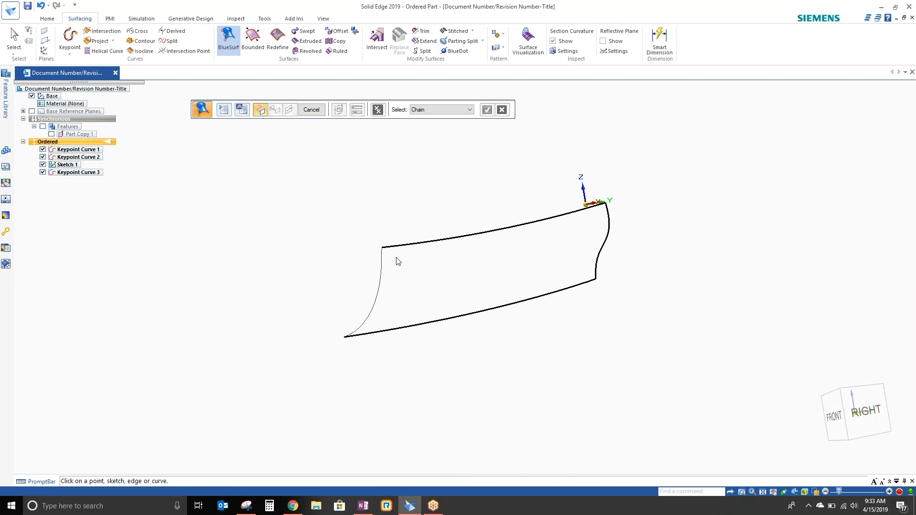
{"action": "left_click", "coordinate": [362, 292]}
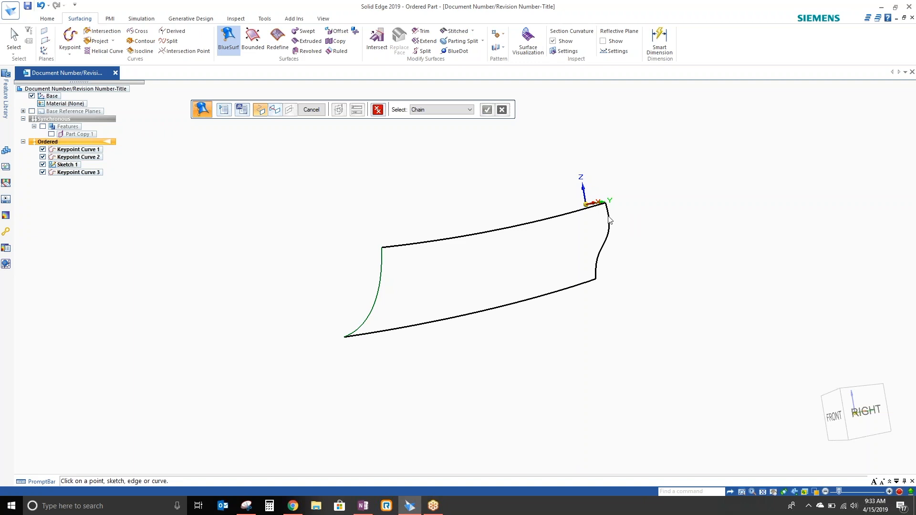
{"action": "left_click", "coordinate": [275, 110]}
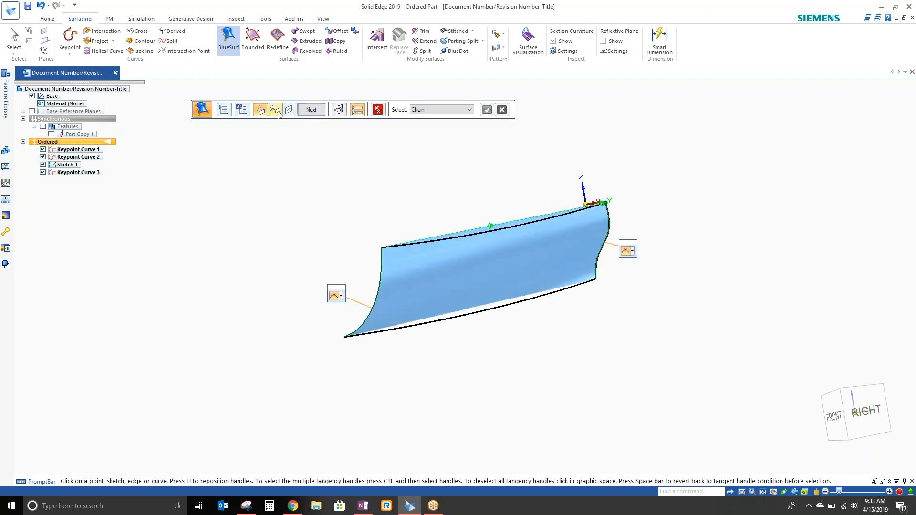
{"action": "left_click", "coordinate": [275, 109]}
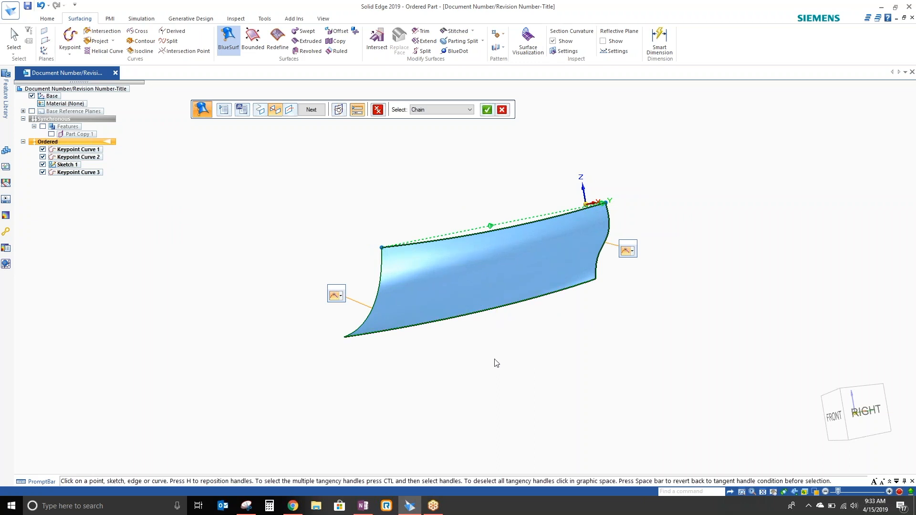
{"action": "left_click", "coordinate": [311, 110]}
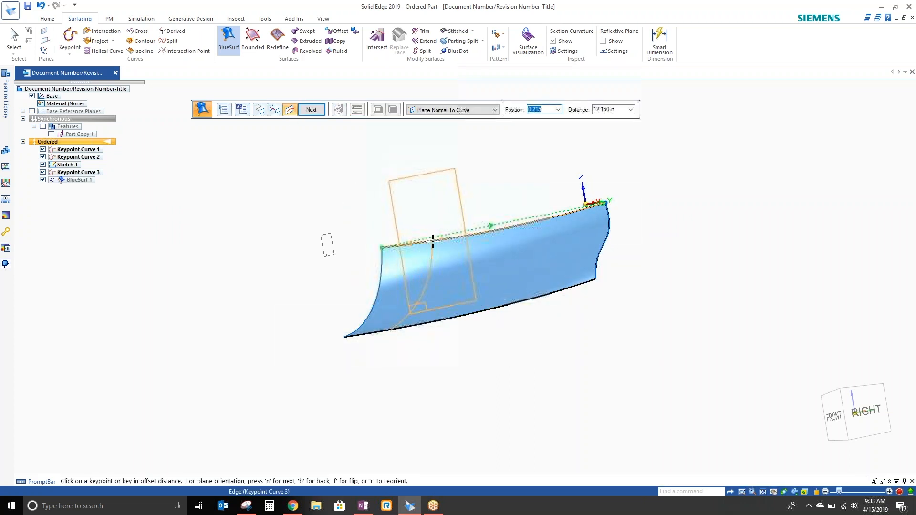
Add Sketch 2 and Sketch 3 at top-edge keypoints and finish BlueSurf 1.
{"action": "left_click", "coordinate": [432, 240]}
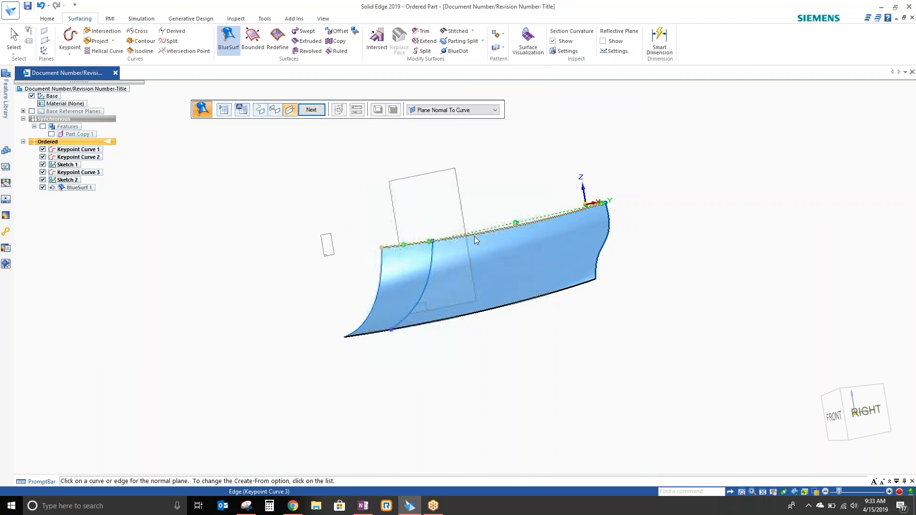
{"action": "left_click", "coordinate": [311, 110]}
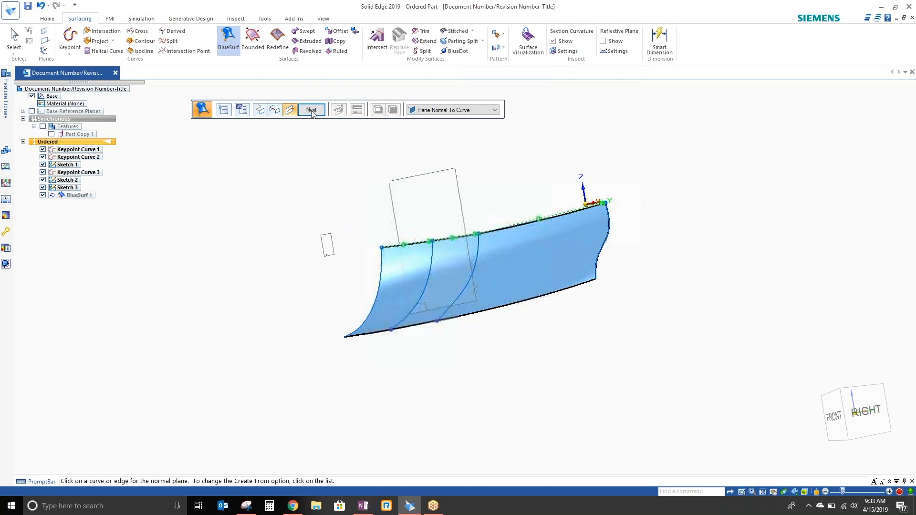
{"action": "left_click", "coordinate": [311, 110]}
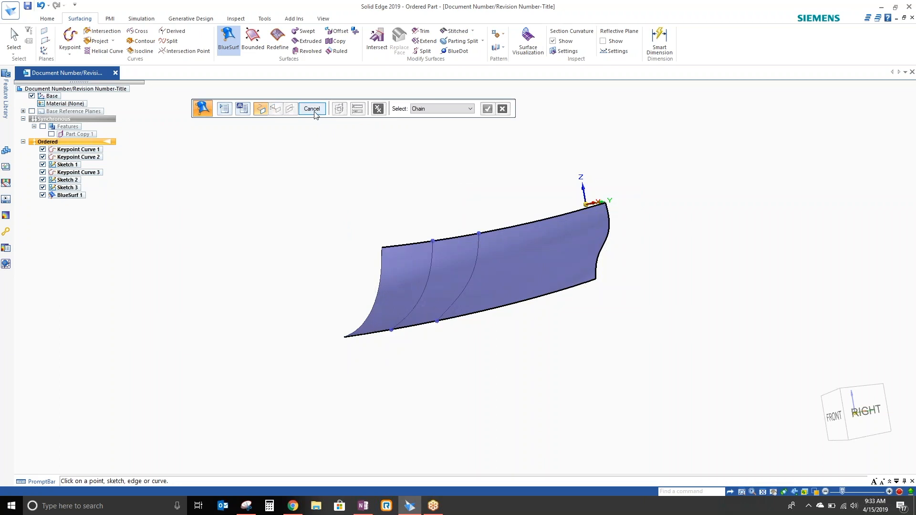
{"action": "left_click", "coordinate": [313, 108]}
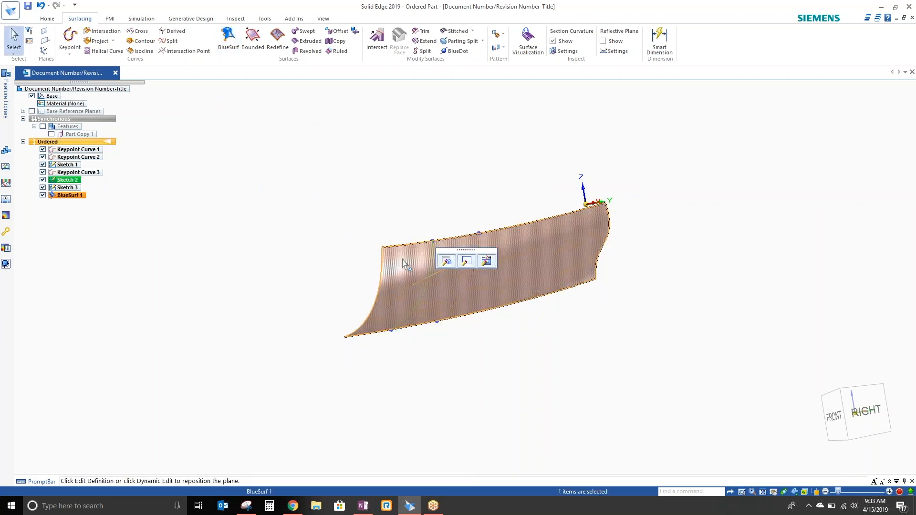
Simplify Sketch 2's section curve to fewer control vertices, then reopen the sketch.
{"action": "left_click", "coordinate": [467, 260]}
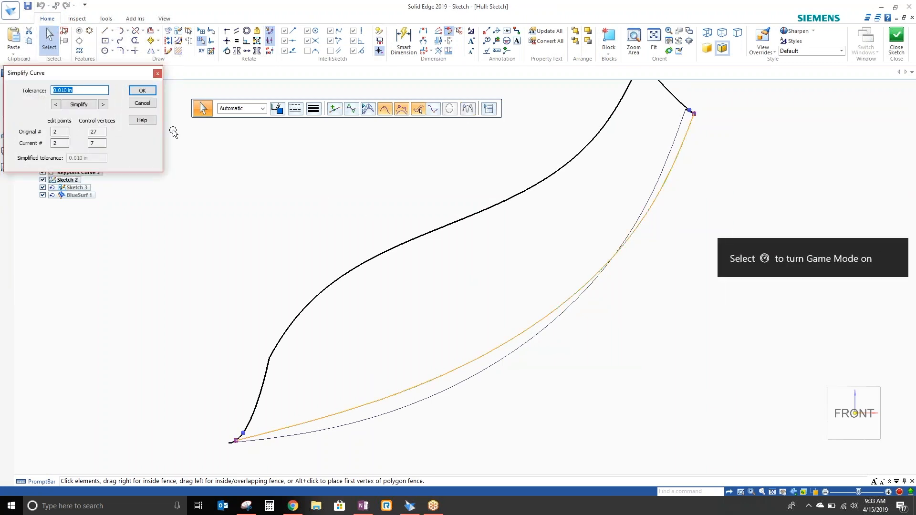
{"action": "left_click", "coordinate": [143, 91]}
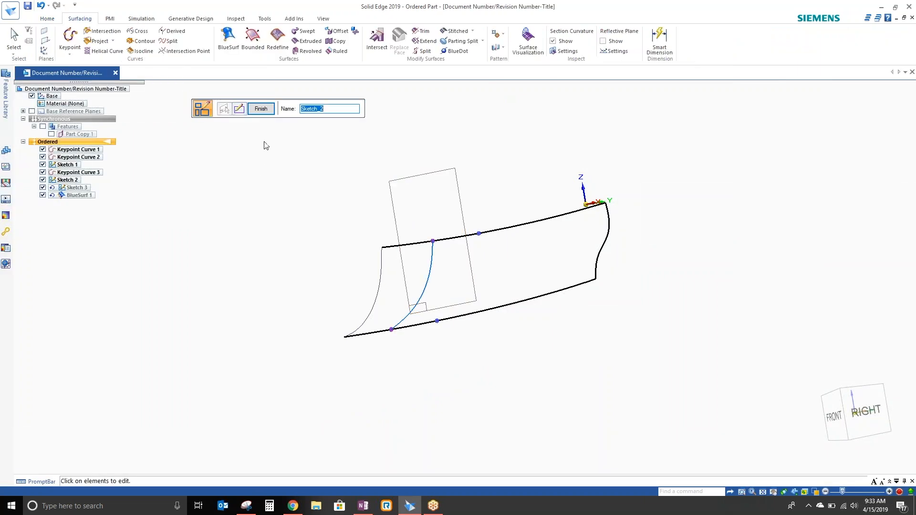
{"action": "left_click", "coordinate": [261, 109]}
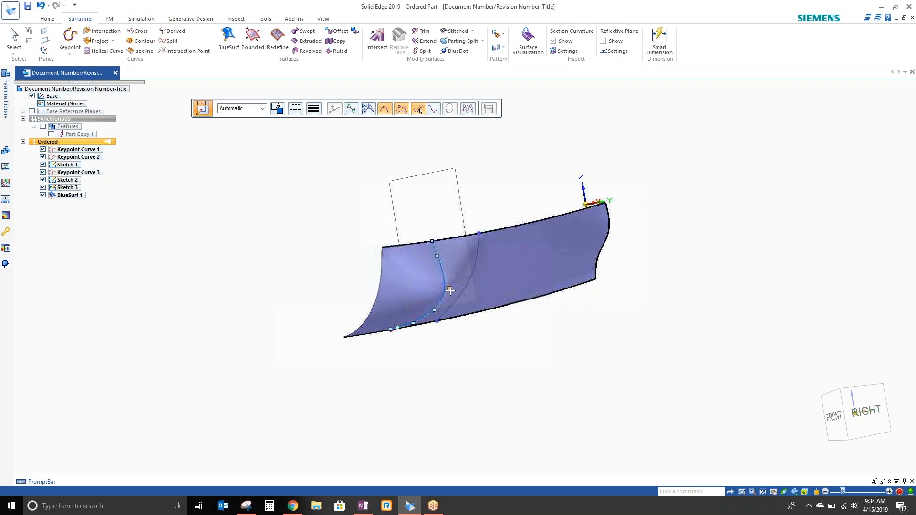
{"action": "left_click", "coordinate": [67, 180]}
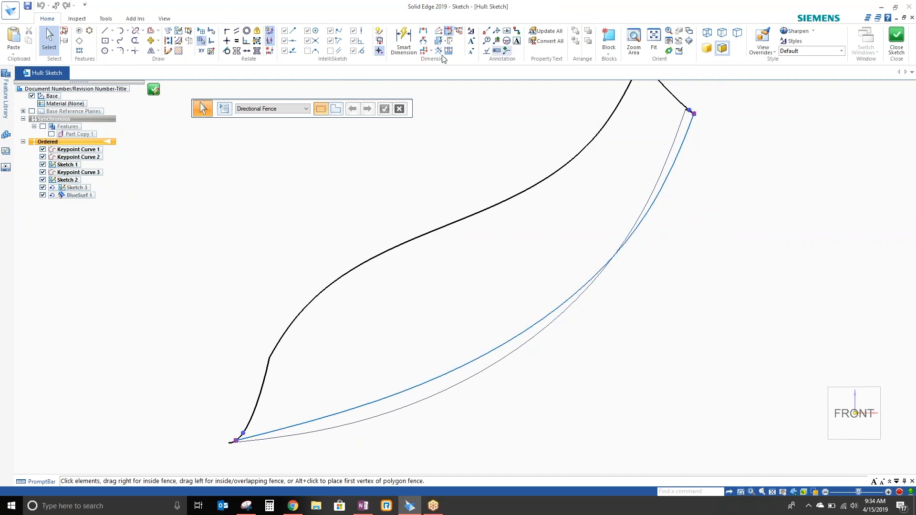
Dimension Sketch 2's section curve endpoint height (2.012, 3.420) and finish the sketch.
{"action": "left_click", "coordinate": [403, 38]}
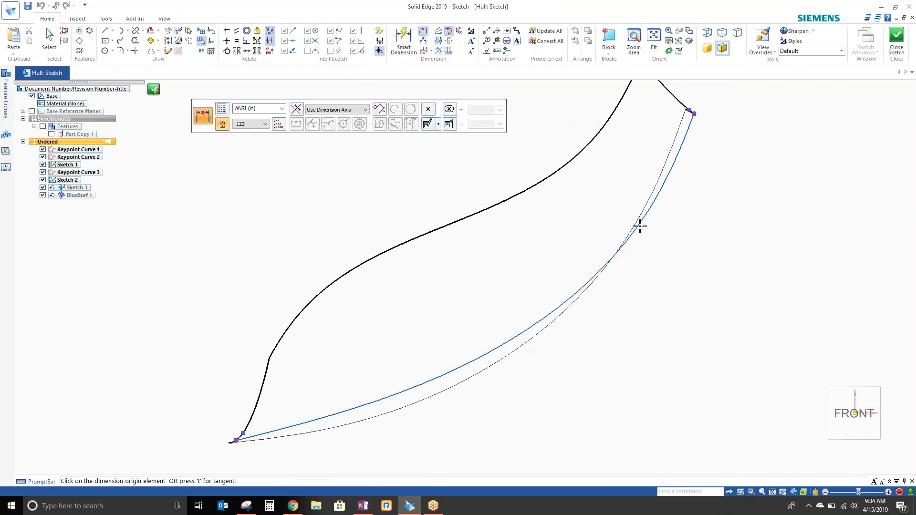
{"action": "mouse_move", "coordinate": [346, 109]}
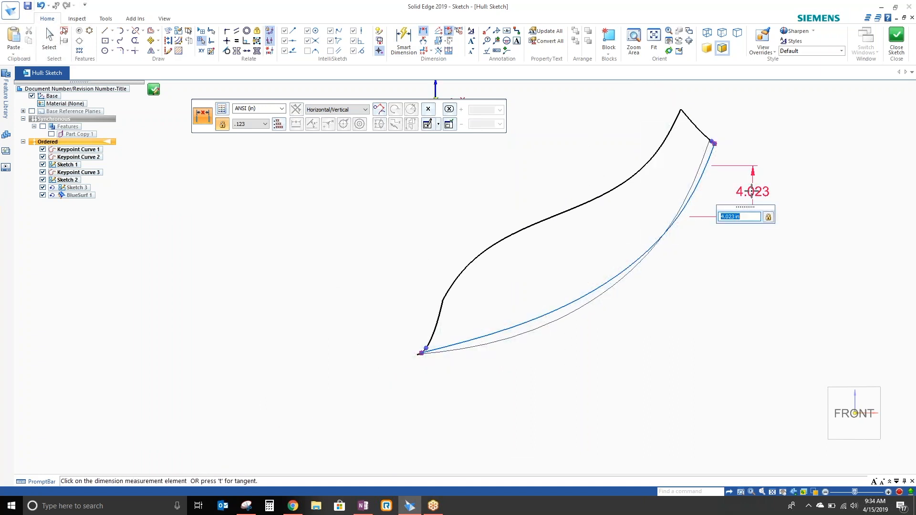
{"action": "type", "text": "2.012"}
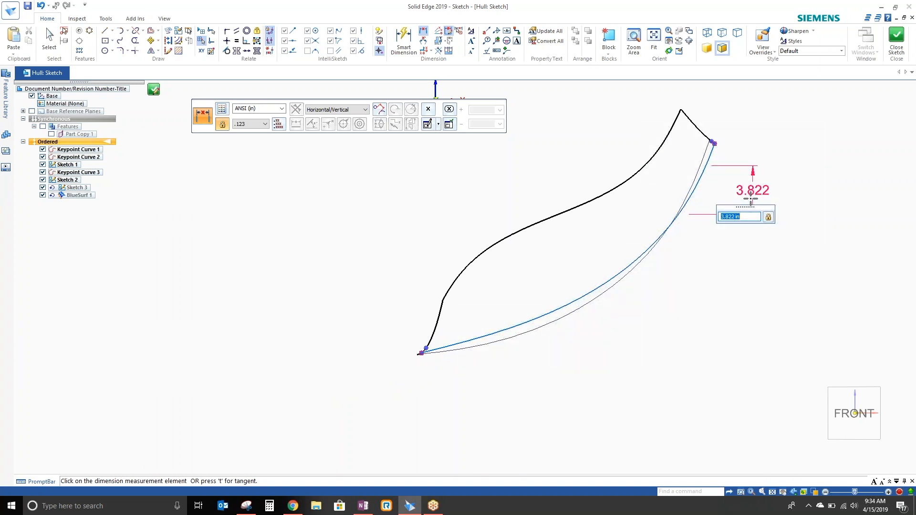
{"action": "type", "text": "3.420"}
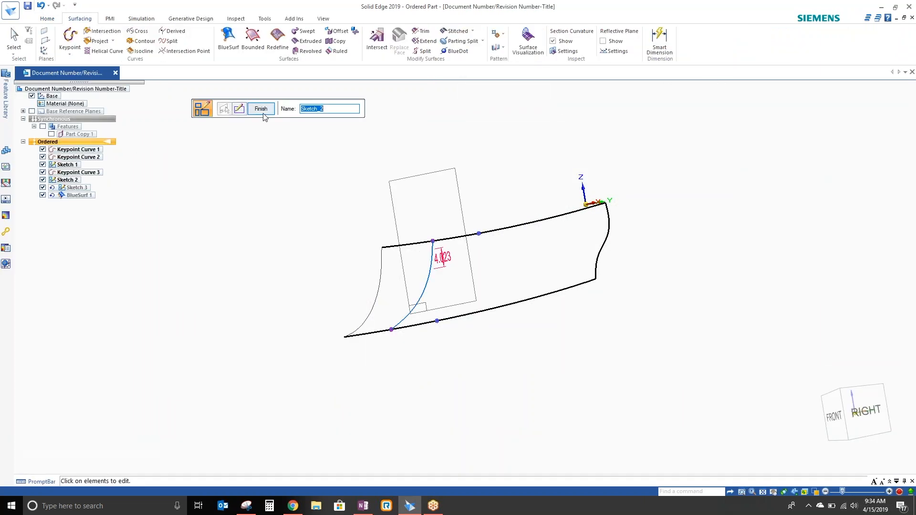
{"action": "left_click", "coordinate": [261, 109]}
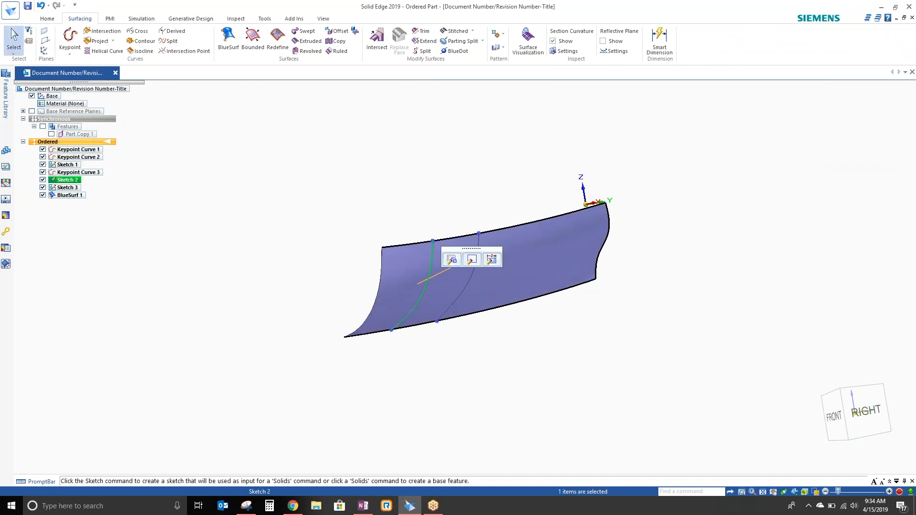